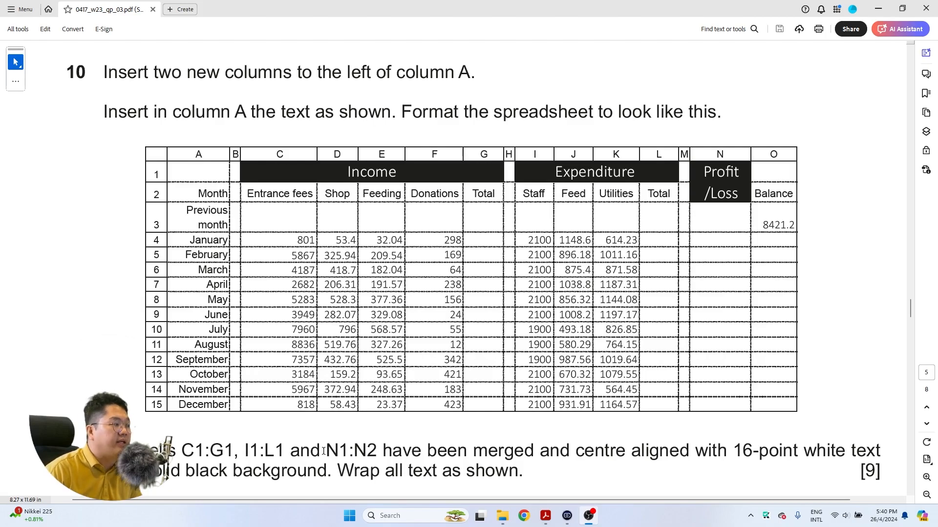
Highlight the 'Insert two new columns to the left of column A' instruction in the question paper
{"action": "double_click", "coordinate": [351, 451]}
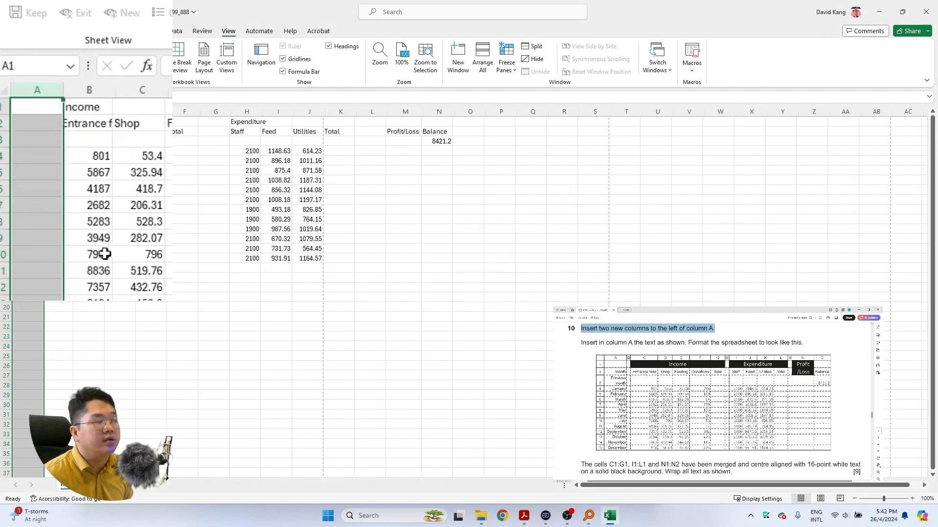
Insert another blank column before column A so the income data starts in column C, then select A2
{"action": "left_click", "coordinate": [37, 123]}
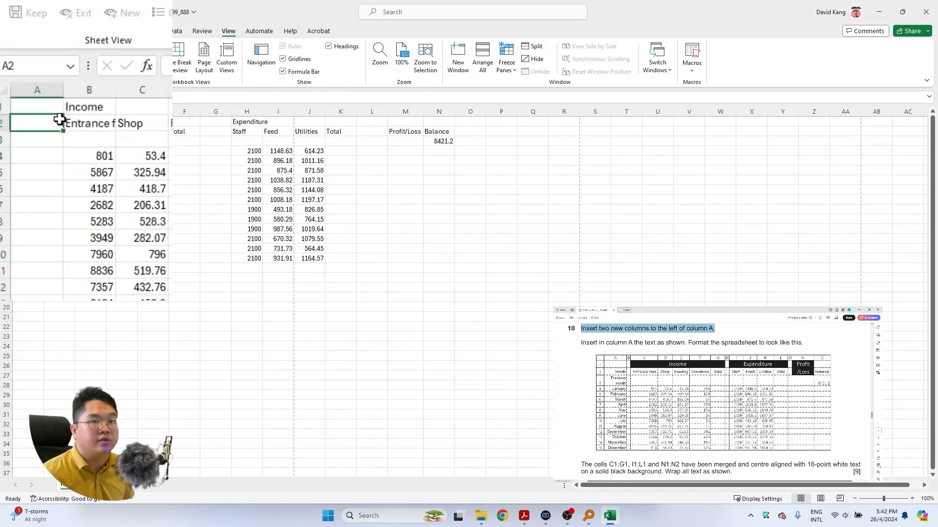
{"action": "right_click", "coordinate": [37, 89]}
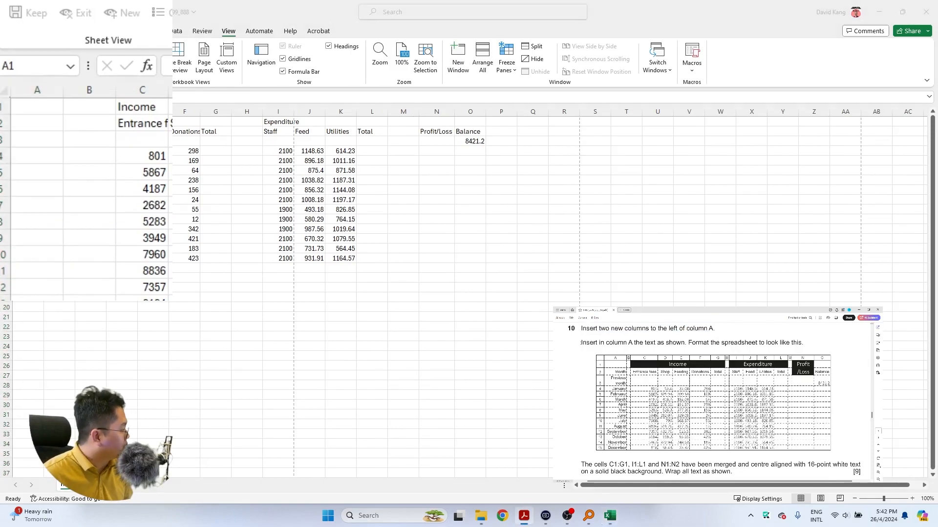
{"action": "left_click_drag", "start_coordinate": [581, 343], "coordinate": [668, 343]}
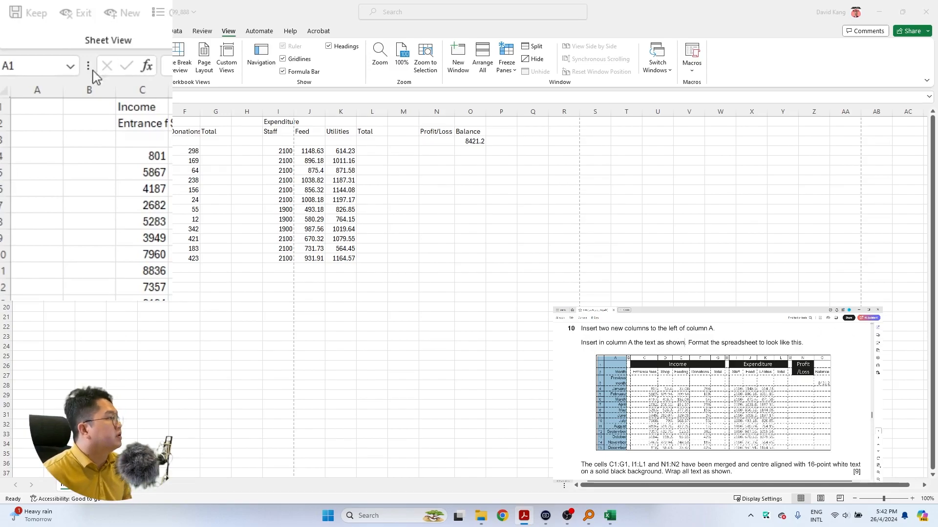
{"action": "left_click", "coordinate": [37, 89]}
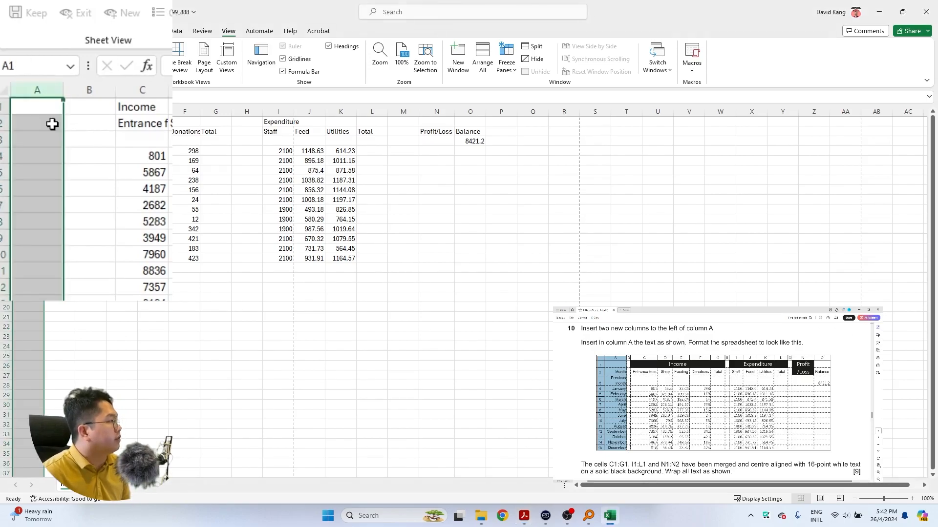
{"action": "left_click", "coordinate": [37, 124]}
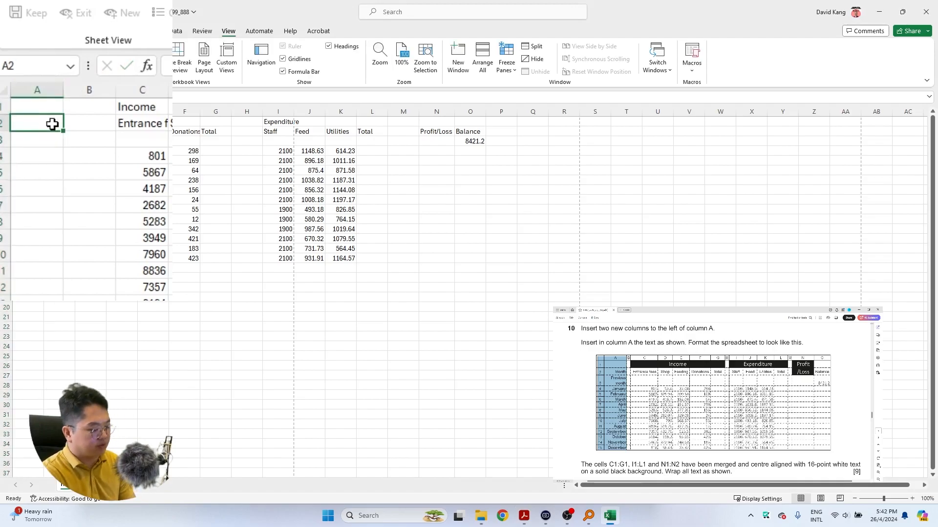
Enter Month in A2, Previous month in A3 and January in A4, then fill the months down to December in A15
{"action": "type", "text": "mon"}
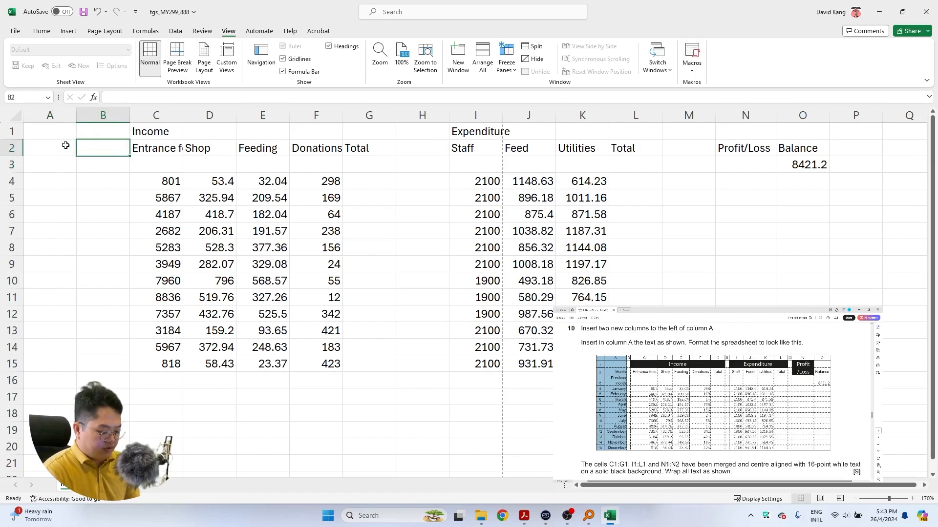
{"action": "type", "text": "Month"}
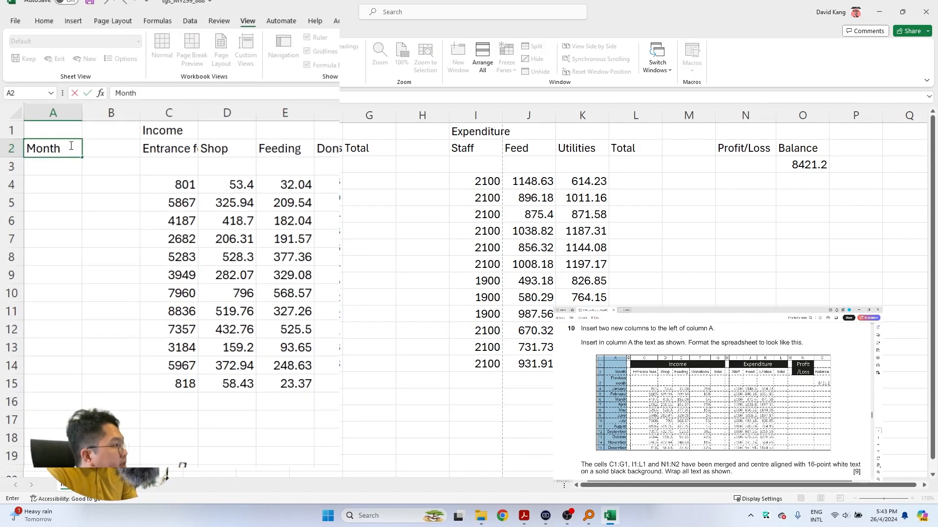
{"action": "type", "text": "Previ"}
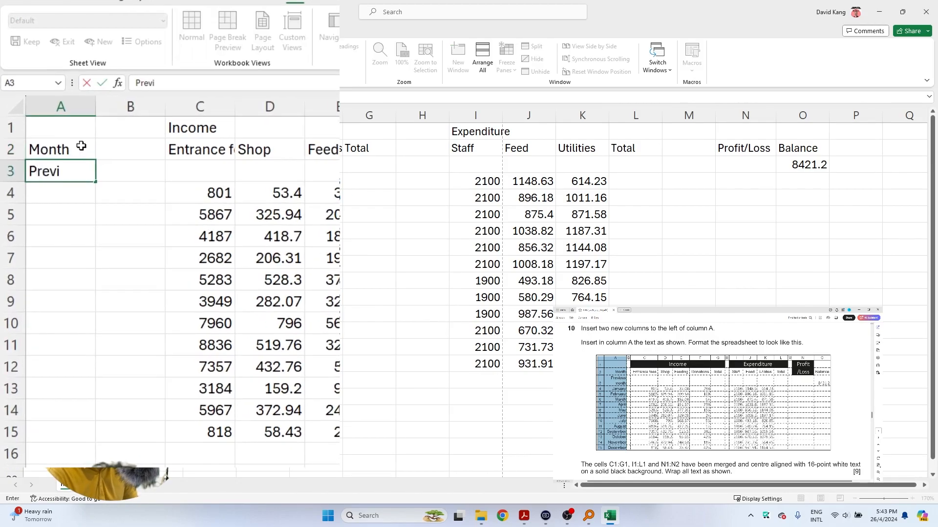
{"action": "key", "text": "Enter"}
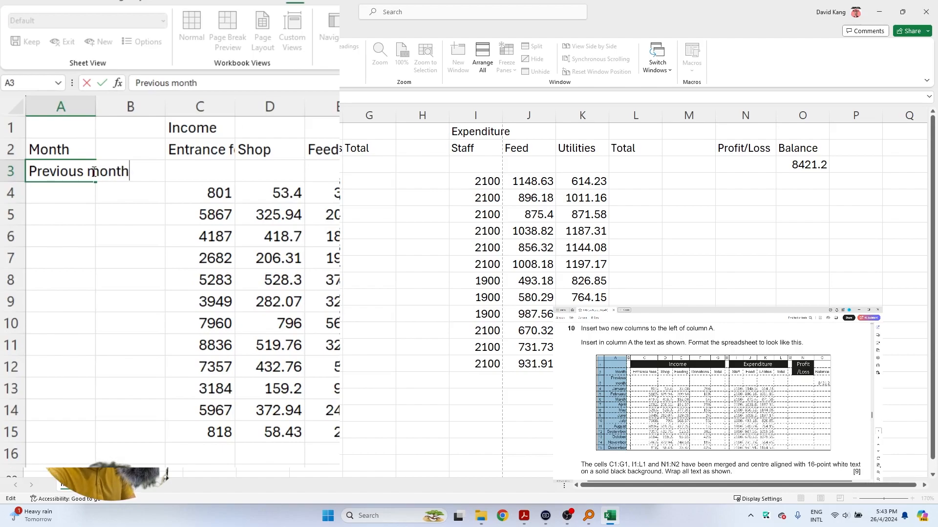
{"action": "type", "text": "January"}
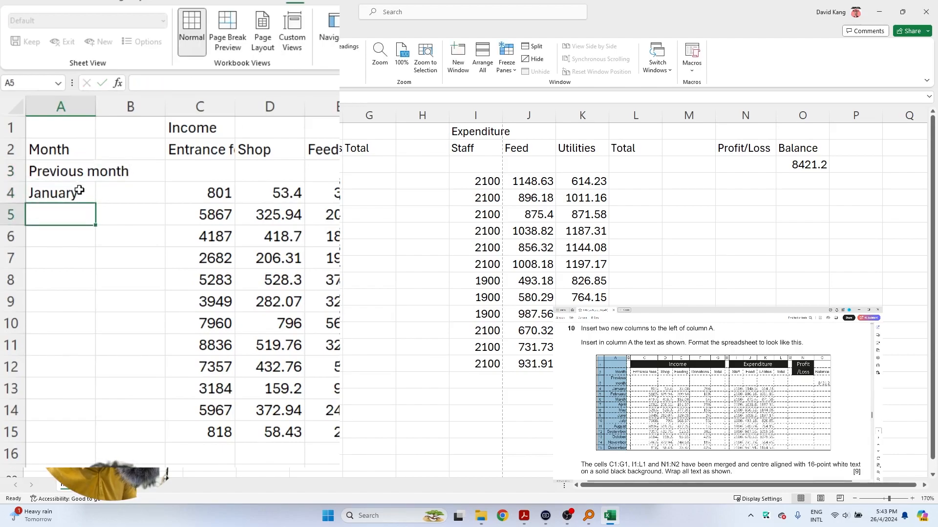
{"action": "left_click", "coordinate": [60, 193]}
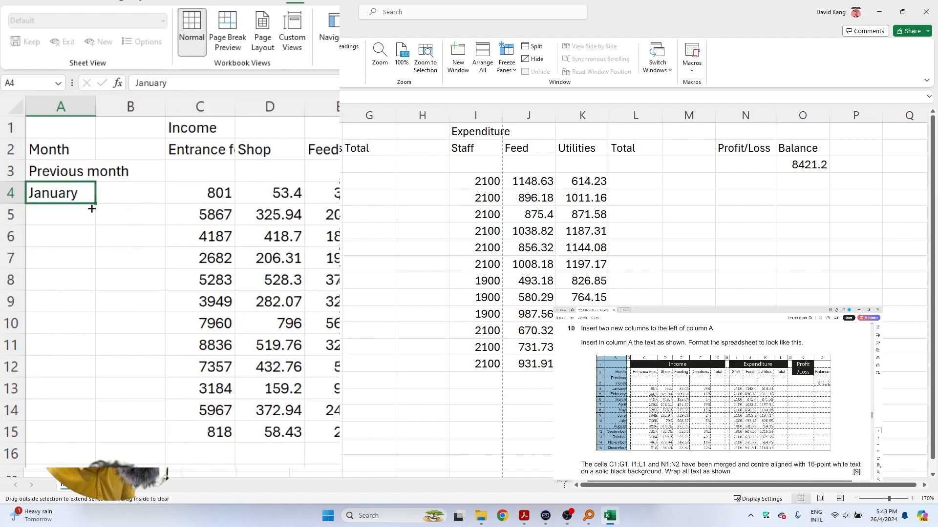
{"action": "left_click_drag", "start_coordinate": [91, 209], "coordinate": [93, 228]}
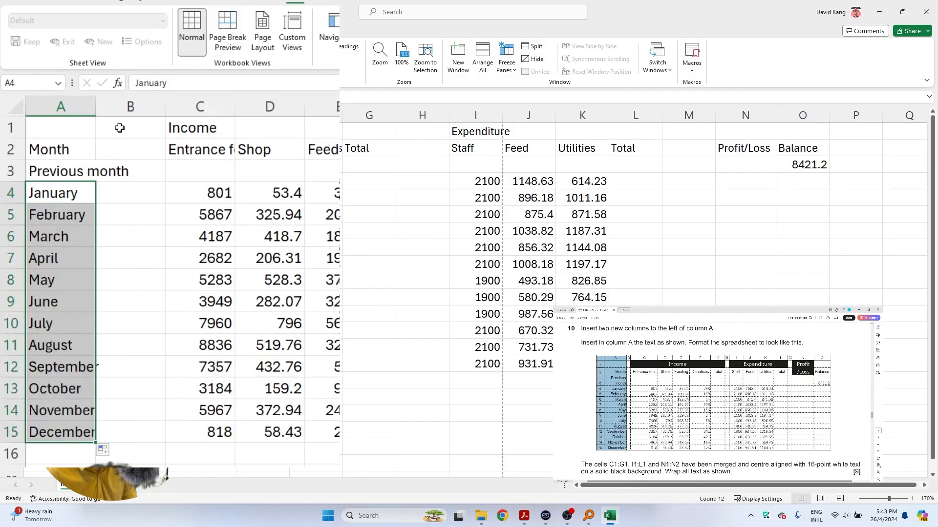
{"action": "mouse_move", "coordinate": [94, 179]}
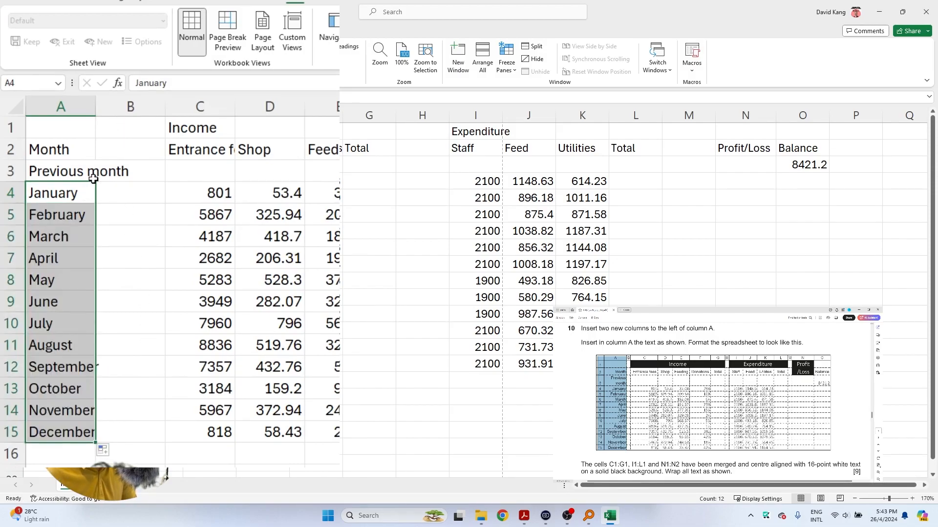
Review the Previous month and Month label cells so column A fits the labels
{"action": "left_click", "coordinate": [60, 170]}
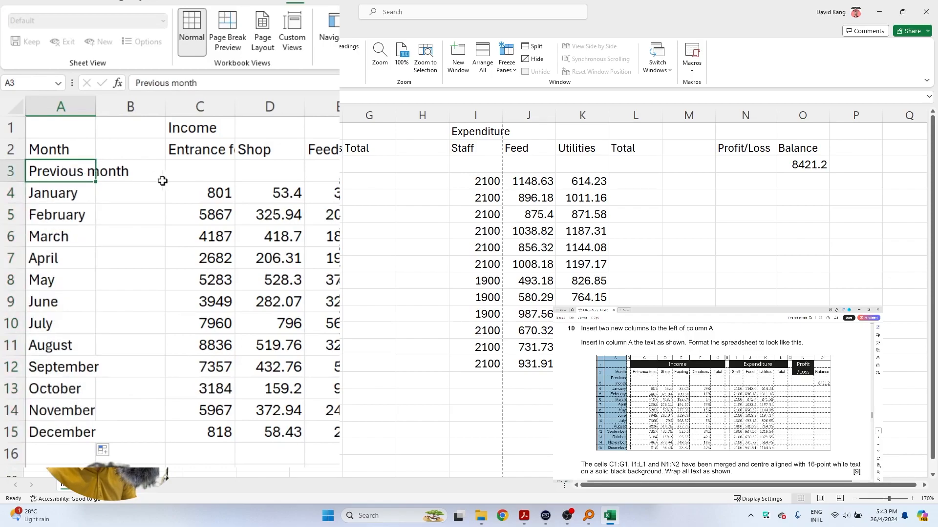
{"action": "mouse_move", "coordinate": [94, 105]}
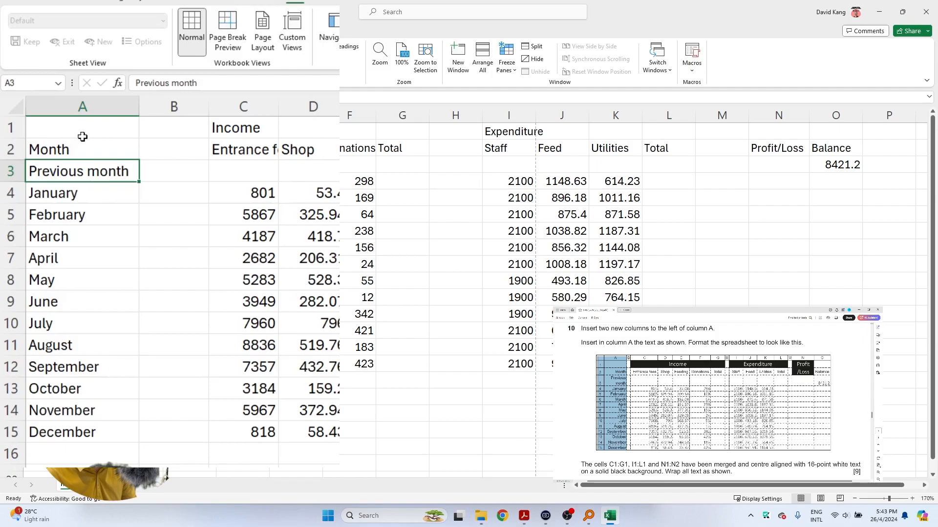
{"action": "left_click", "coordinate": [62, 432]}
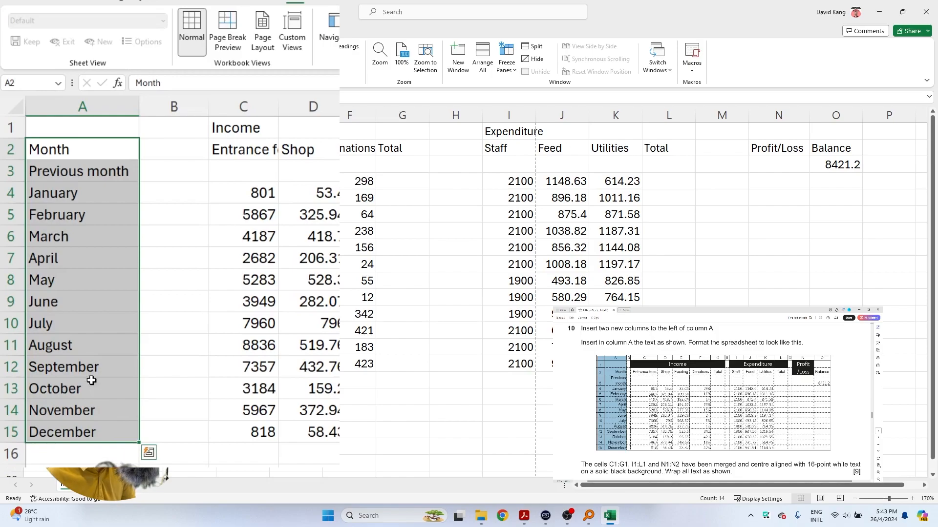
{"action": "mouse_move", "coordinate": [160, 243]}
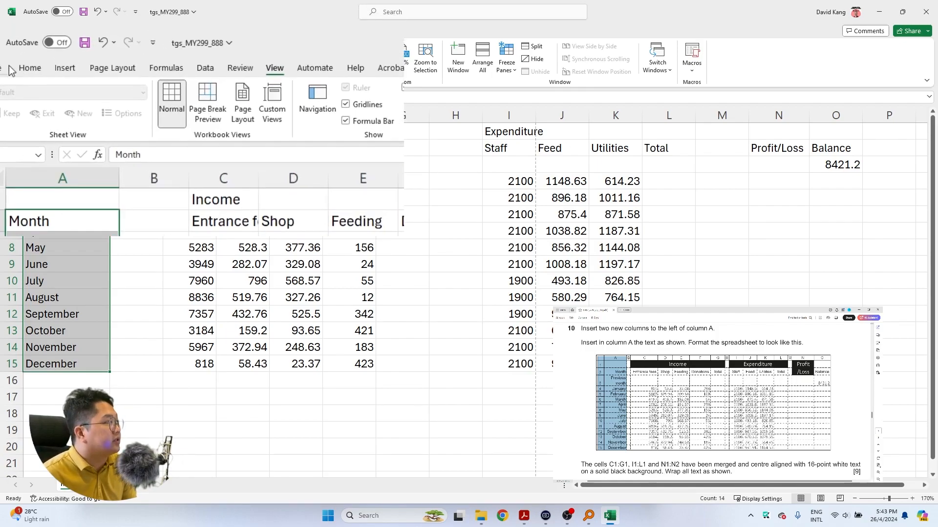
Right-align the column A labels and narrow columns B and H into thin spacer columns
{"action": "left_click", "coordinate": [30, 68]}
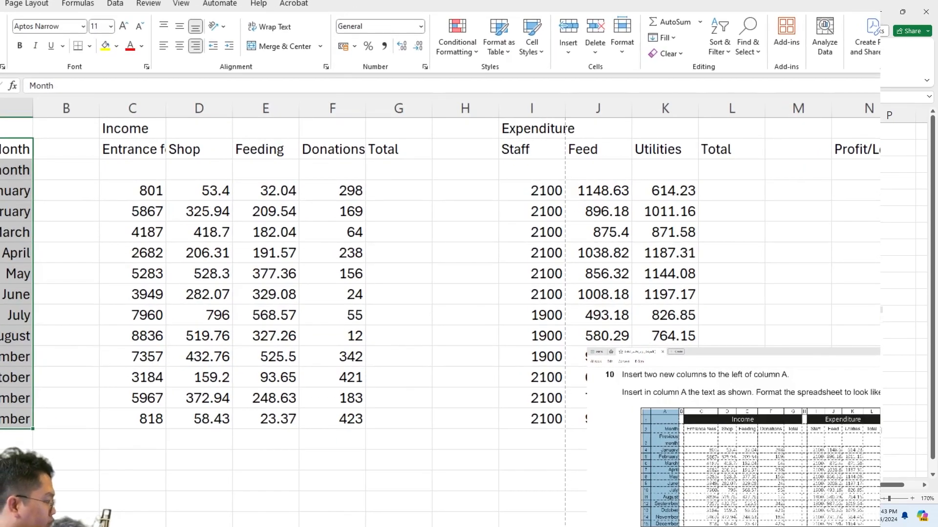
{"action": "left_click", "coordinate": [132, 108]}
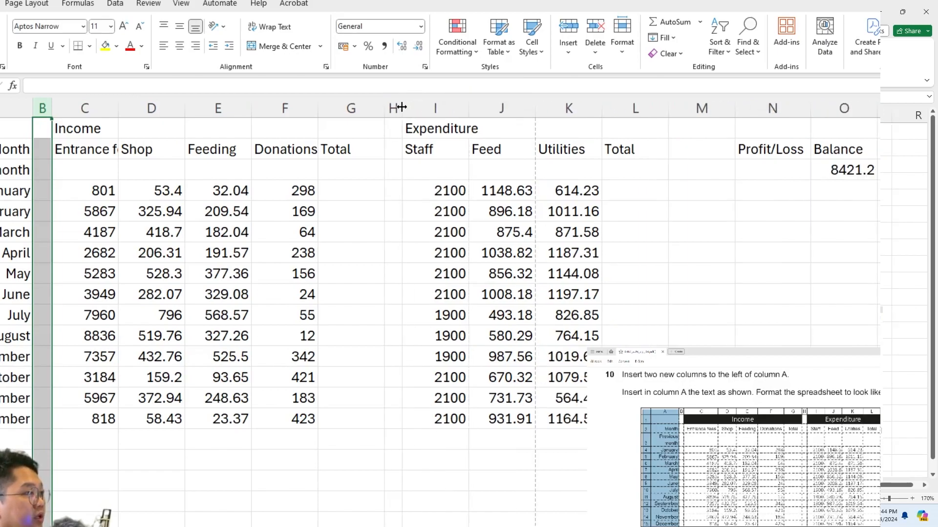
{"action": "mouse_move", "coordinate": [767, 117]}
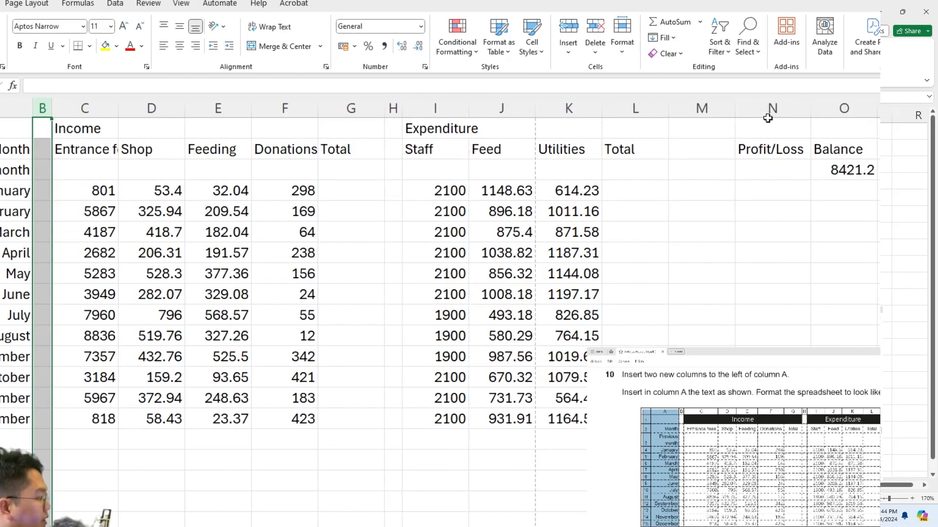
{"action": "left_click_drag", "start_coordinate": [768, 109], "coordinate": [686, 108]}
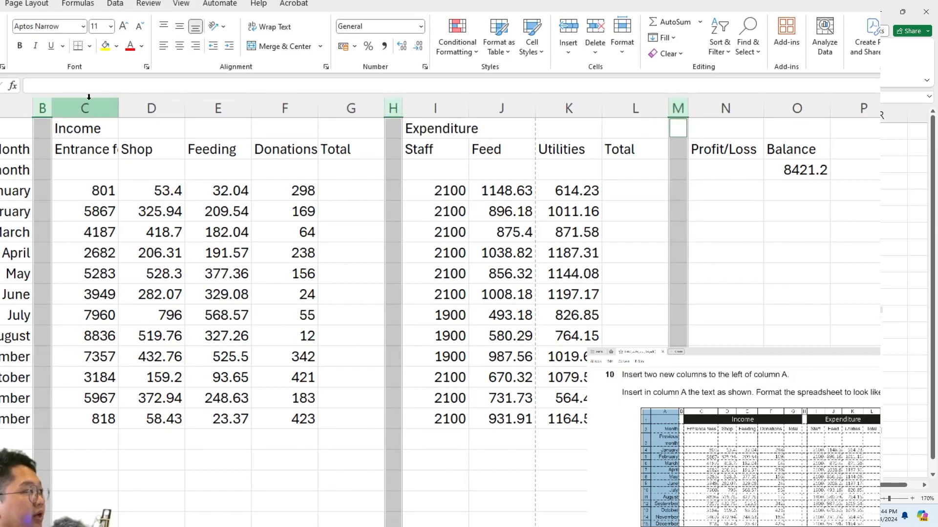
{"action": "mouse_move", "coordinate": [47, 107]}
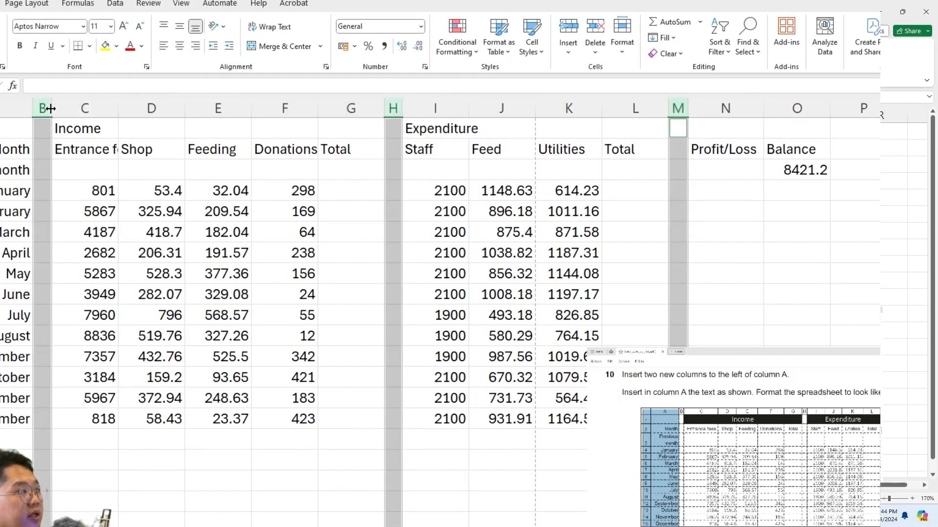
{"action": "left_click_drag", "start_coordinate": [59, 109], "coordinate": [59, 109]}
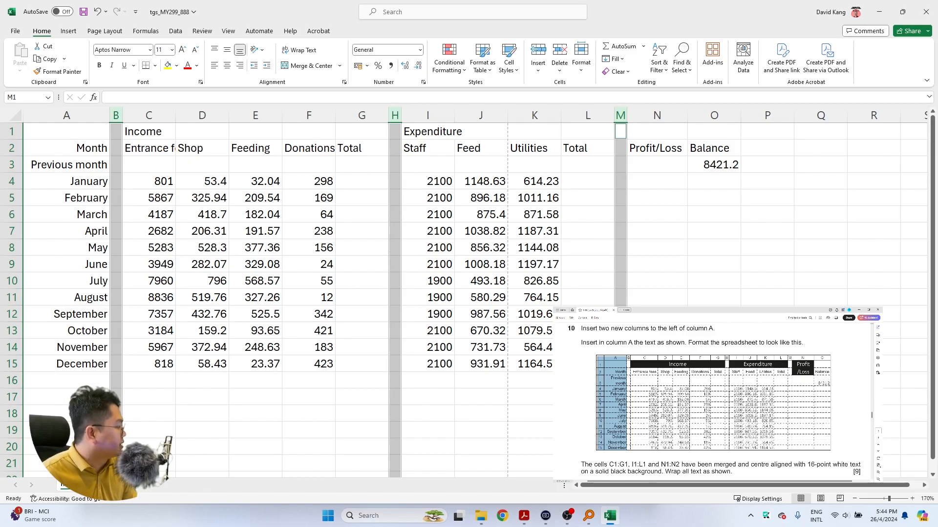
Merge and centre Income across C1:G1, Expenditure across I1:L1 and Profit/Loss across N1:N2
{"action": "left_click", "coordinate": [143, 130]}
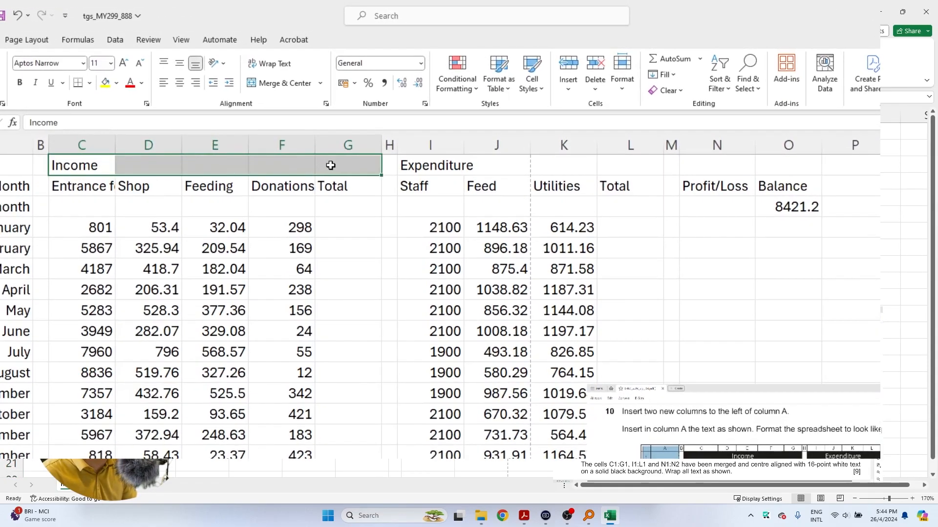
{"action": "mouse_move", "coordinate": [463, 70]}
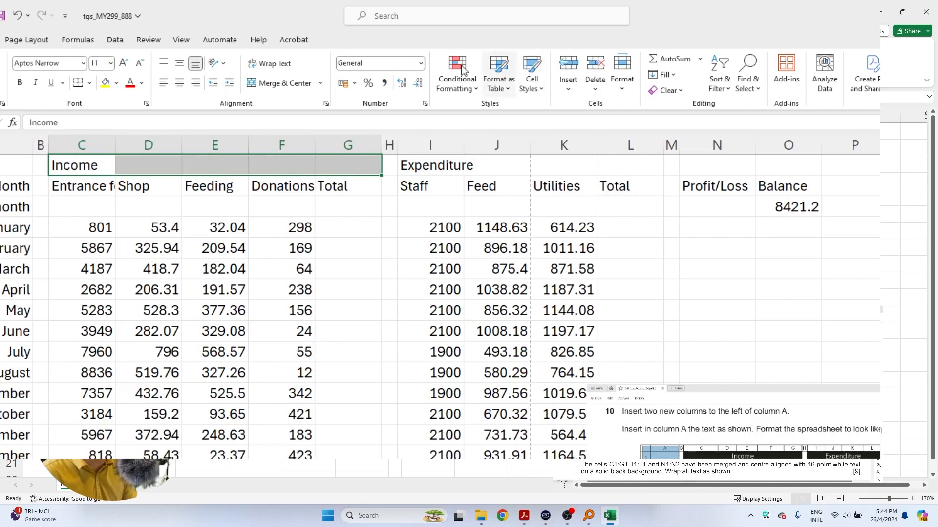
{"action": "left_click", "coordinate": [279, 83]}
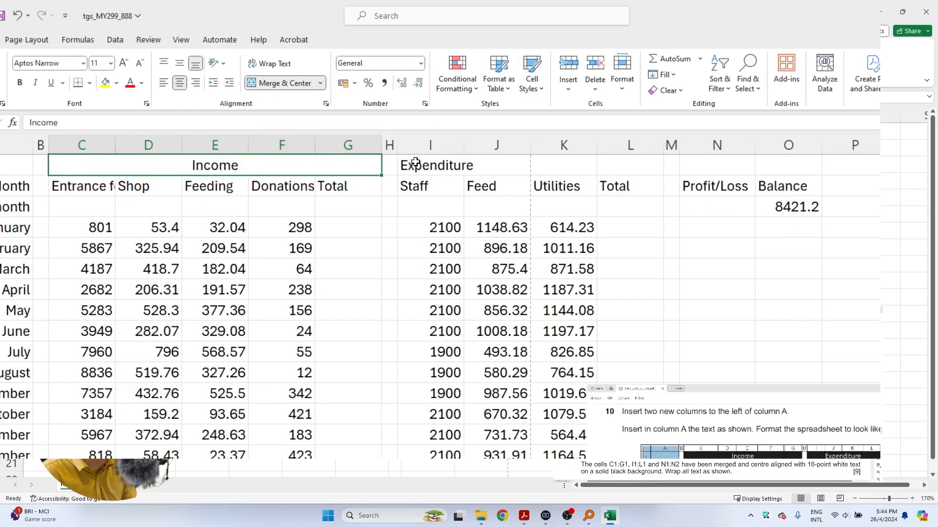
{"action": "left_click", "coordinate": [279, 83]}
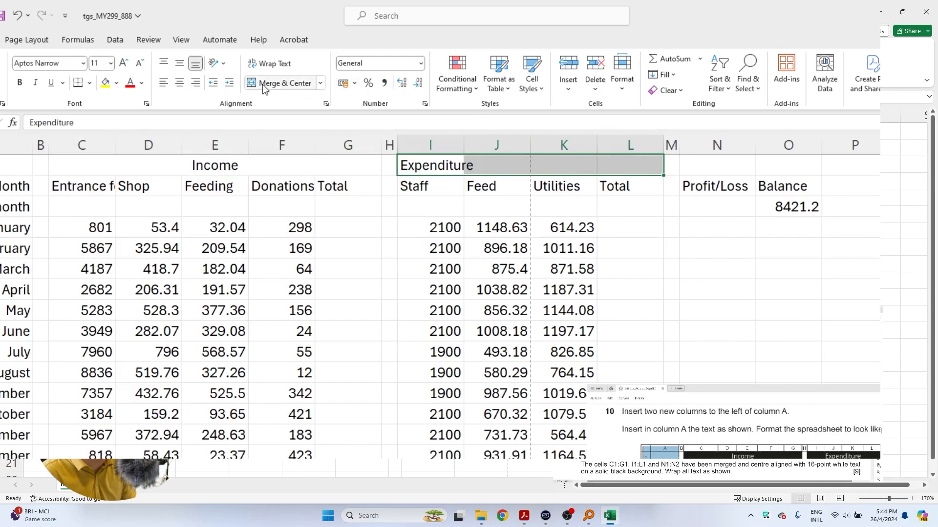
{"action": "left_click", "coordinate": [284, 82]}
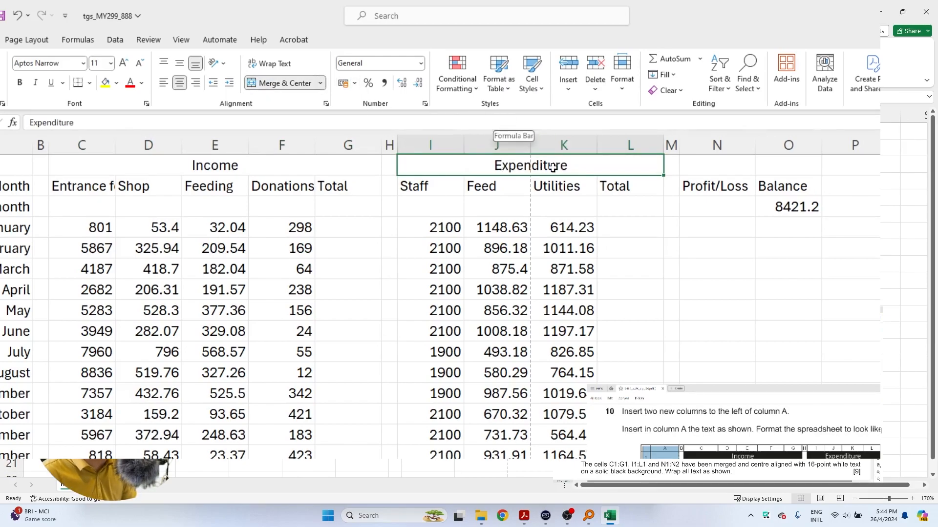
{"action": "mouse_move", "coordinate": [647, 168]}
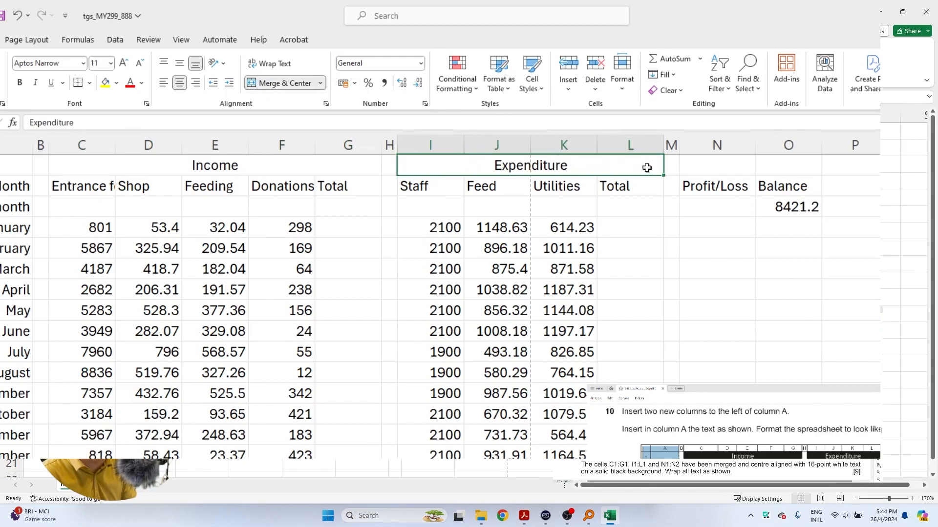
{"action": "left_click", "coordinate": [715, 185]}
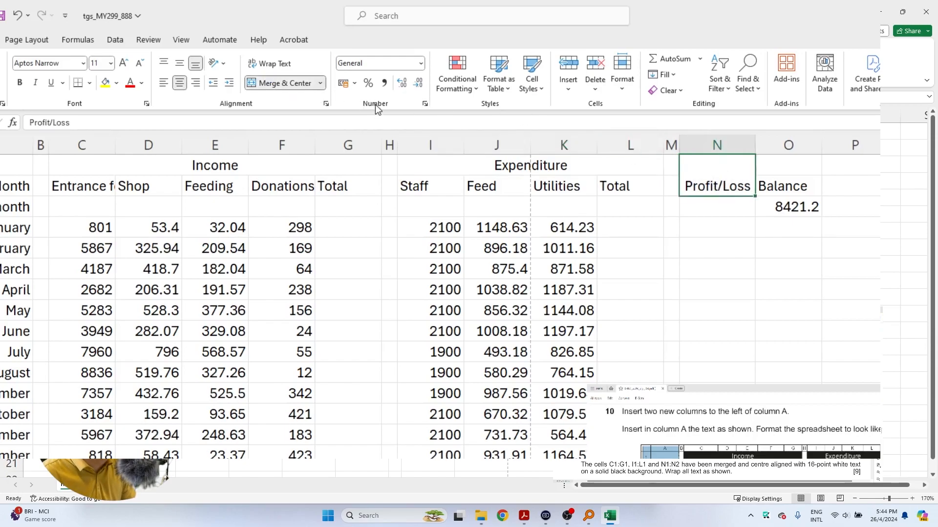
Make the Income and Expenditure headings 16-pt text on a black fill
{"action": "left_click", "coordinate": [214, 165]}
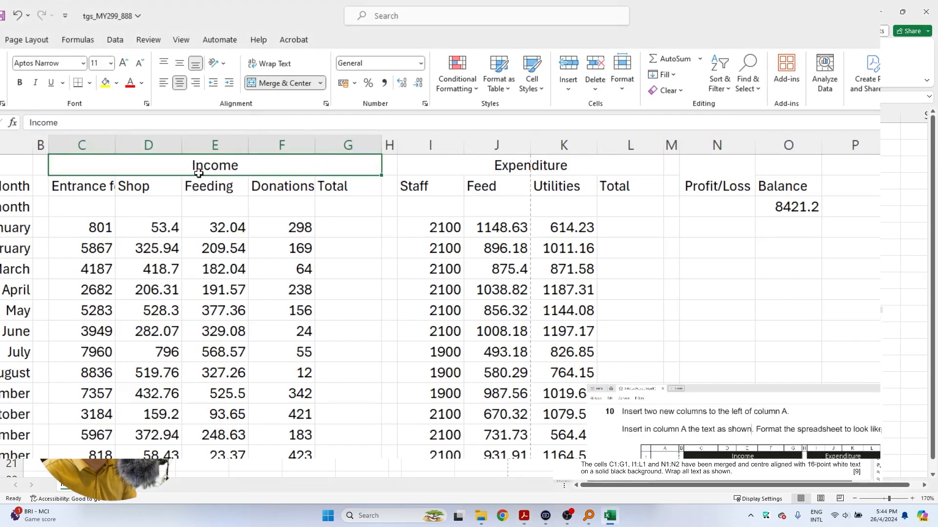
{"action": "left_click", "coordinate": [124, 63]}
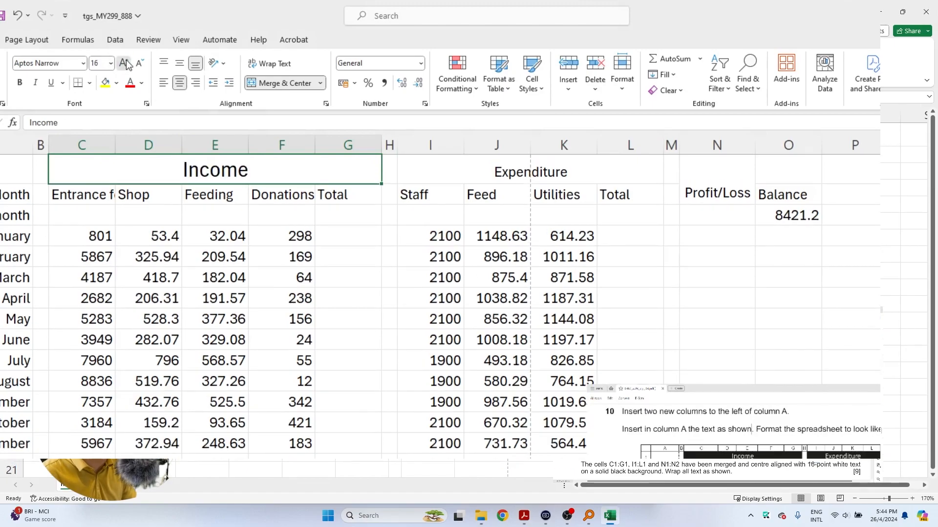
{"action": "mouse_move", "coordinate": [136, 71]}
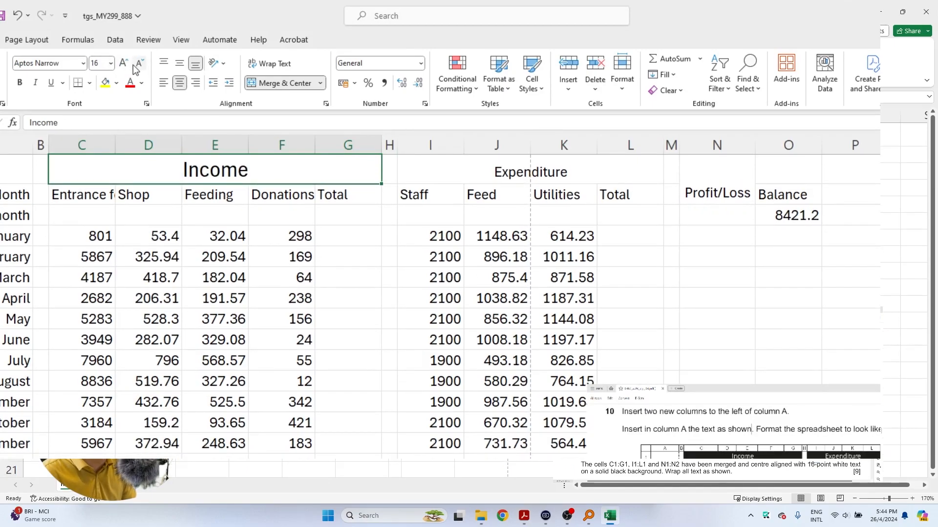
{"action": "left_click", "coordinate": [116, 82]}
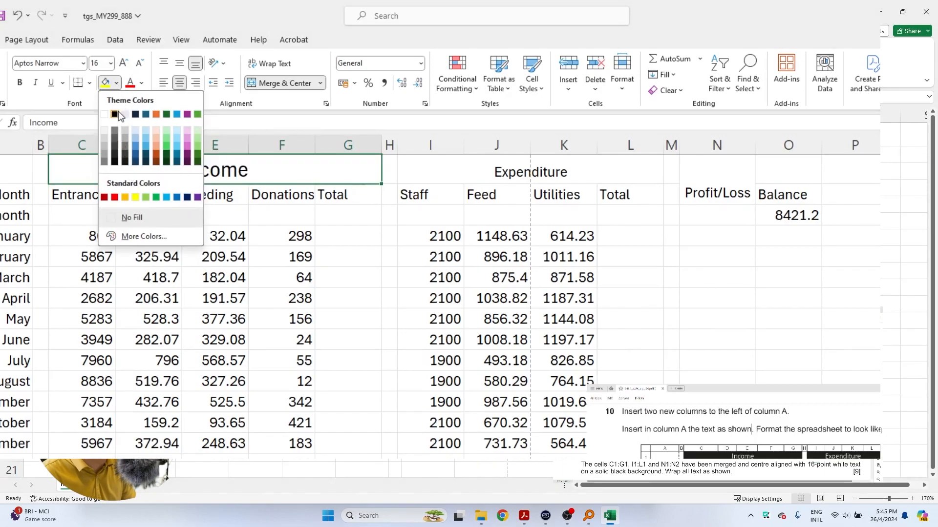
{"action": "left_click", "coordinate": [114, 114]}
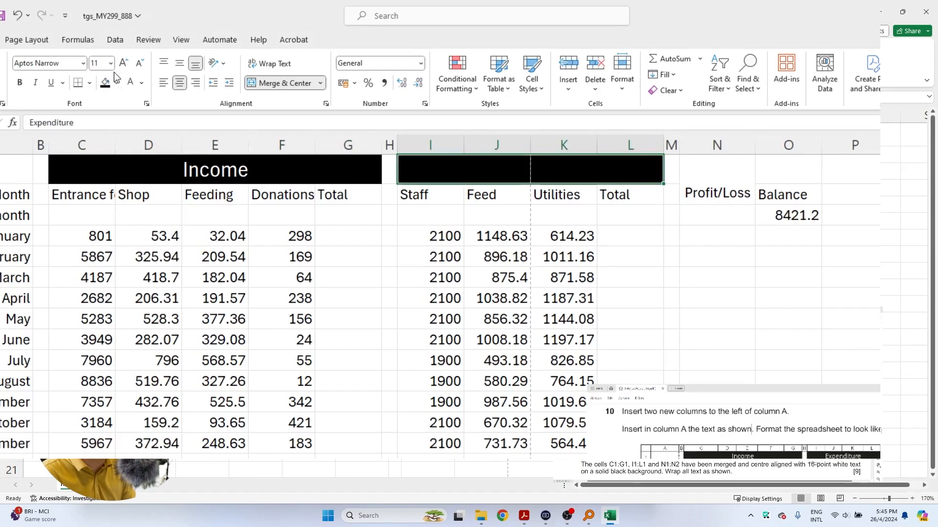
{"action": "left_click", "coordinate": [122, 62]}
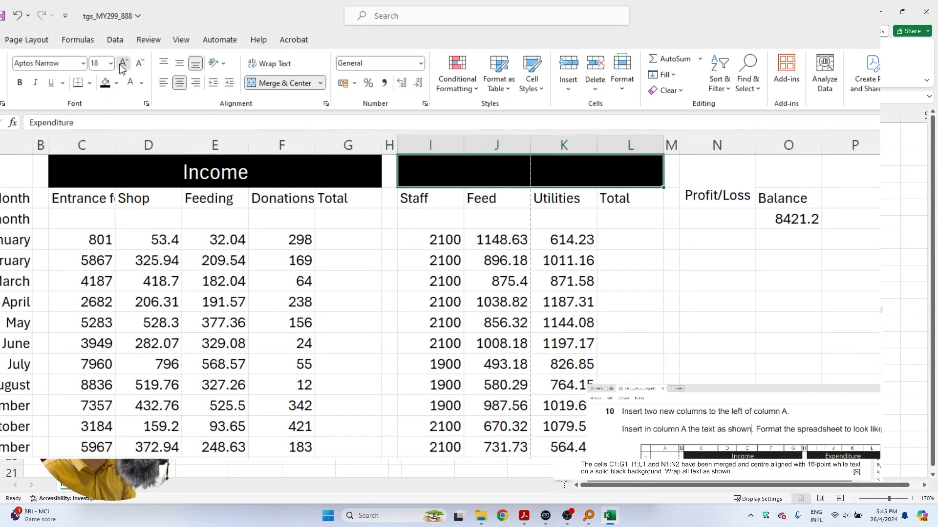
{"action": "left_click", "coordinate": [138, 62]}
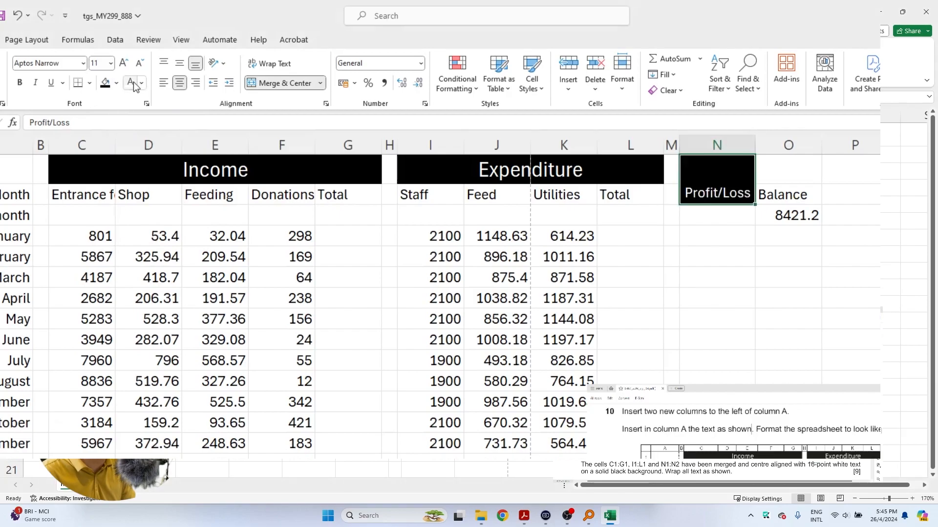
{"action": "mouse_move", "coordinate": [602, 215]}
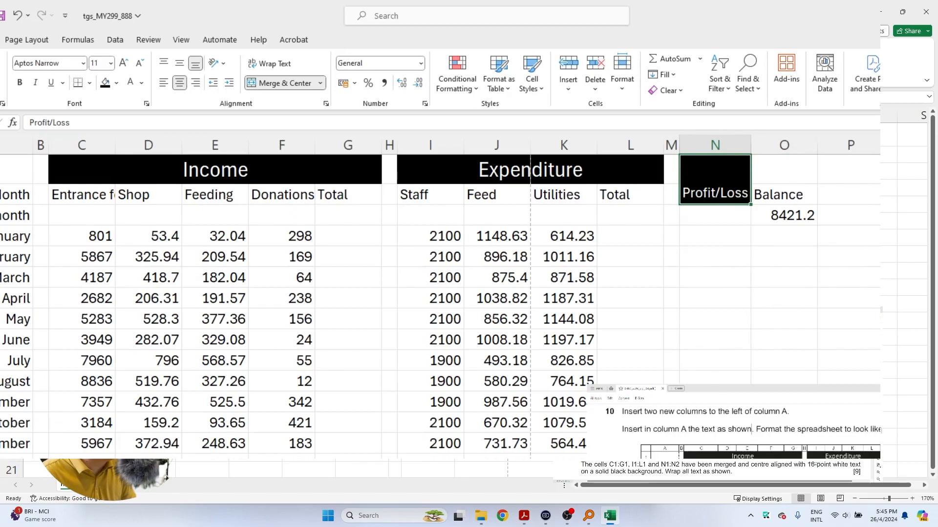
{"action": "mouse_move", "coordinate": [62, 362]}
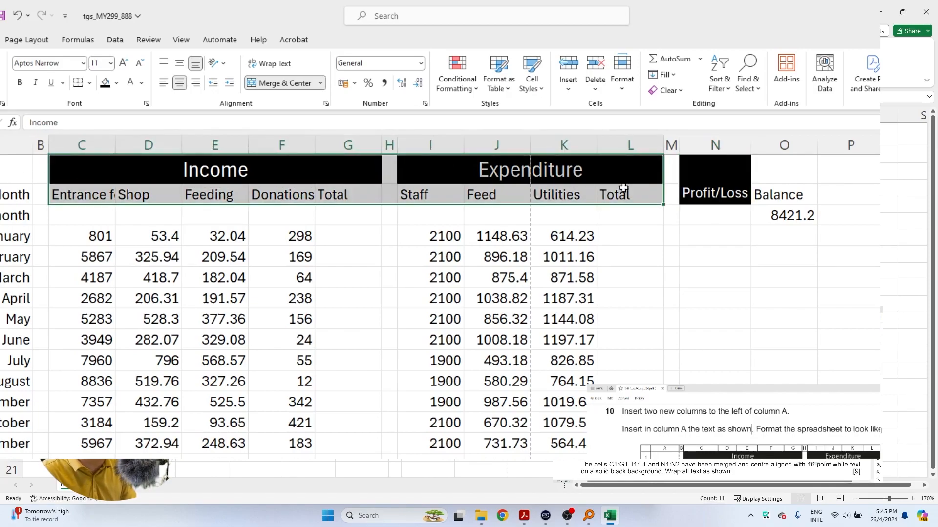
Wrap the header row text and narrow the Profit/Loss column so its heading splits onto two lines
{"action": "left_click", "coordinate": [269, 64]}
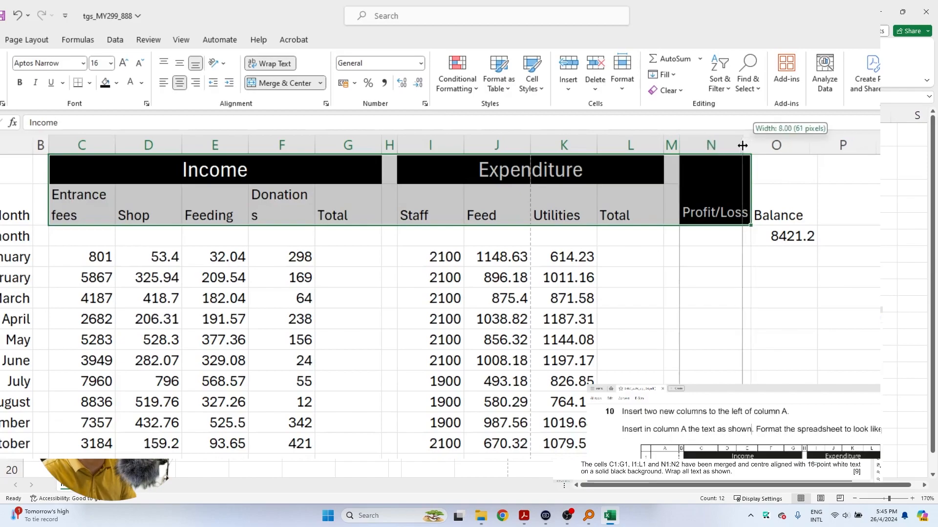
{"action": "left_click_drag", "start_coordinate": [742, 145], "coordinate": [733, 145]}
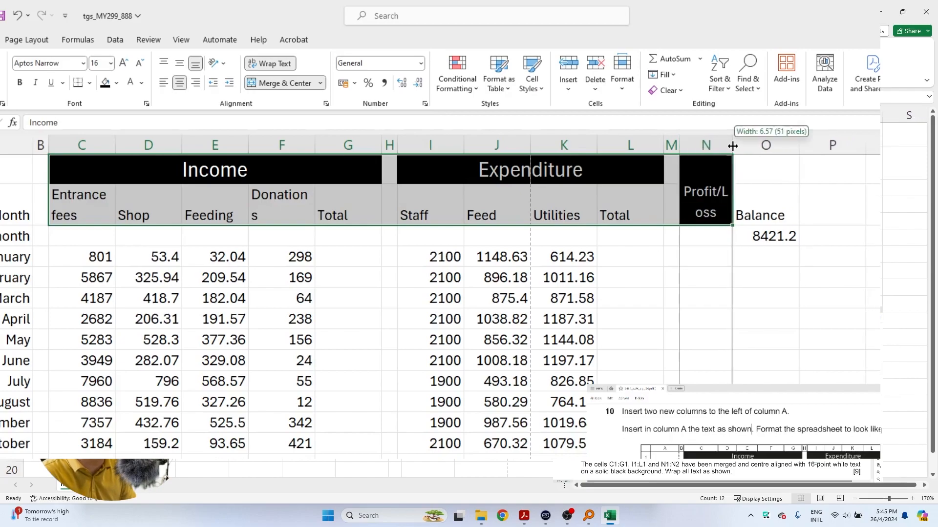
{"action": "left_click_drag", "start_coordinate": [733, 144], "coordinate": [723, 145]}
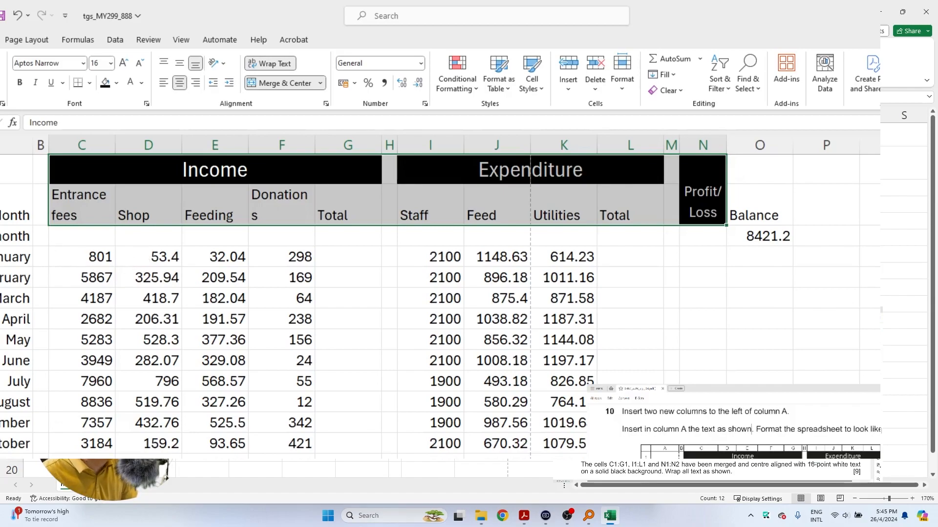
{"action": "left_click", "coordinate": [141, 215]}
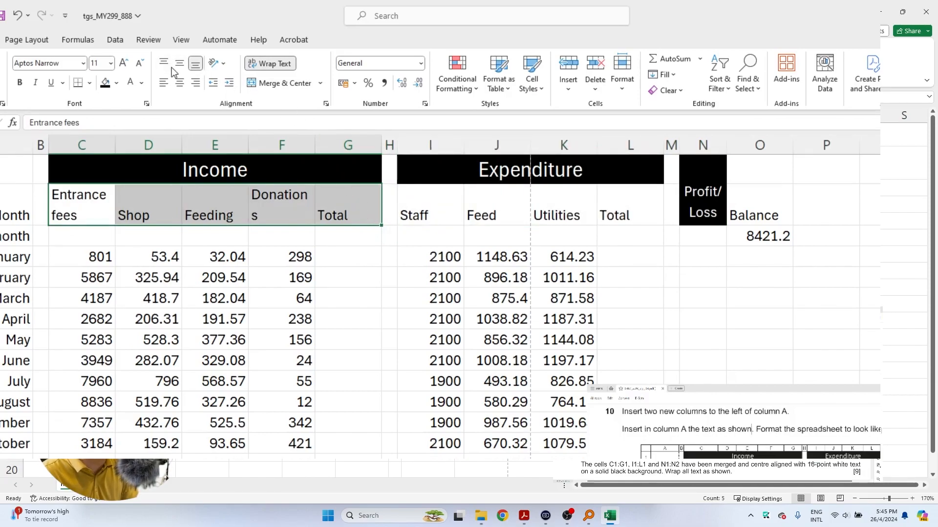
Centre the Income, Expenditure and Balance column headings
{"action": "left_click", "coordinate": [180, 82]}
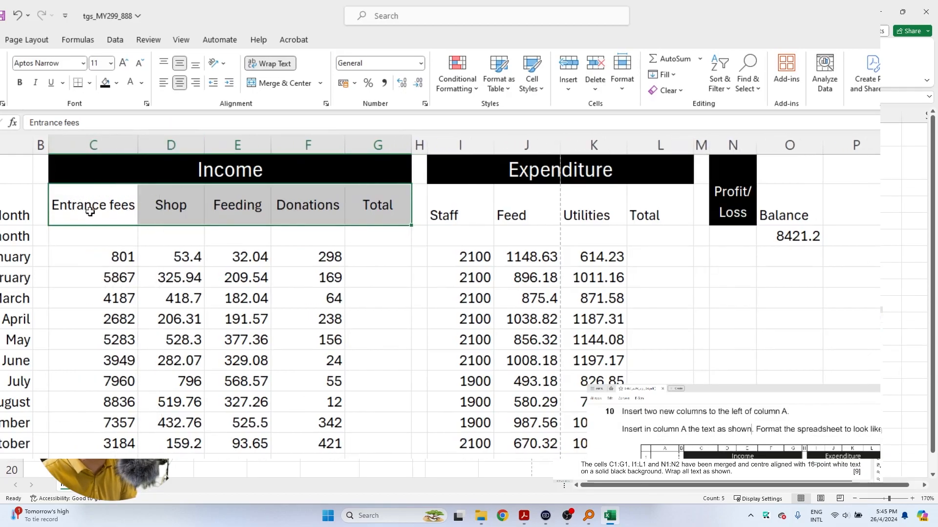
{"action": "left_click", "coordinate": [590, 215]}
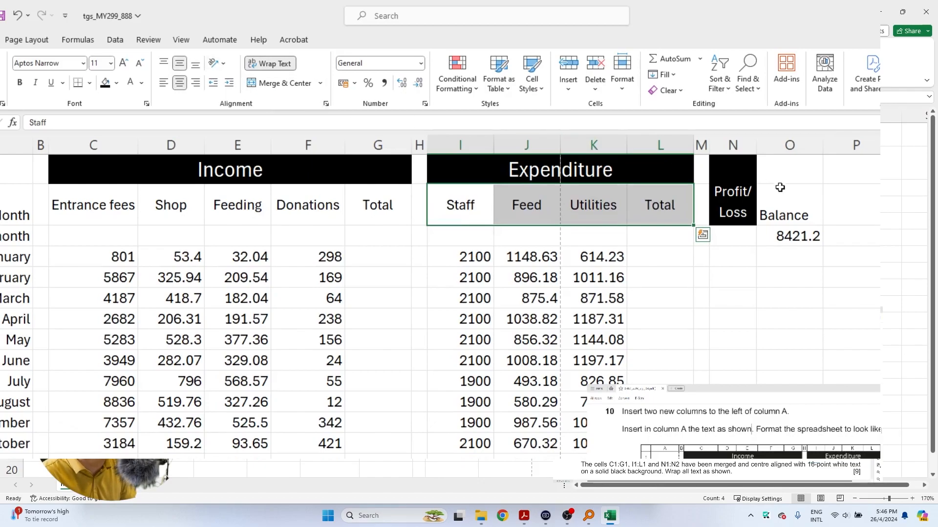
{"action": "left_click", "coordinate": [786, 204]}
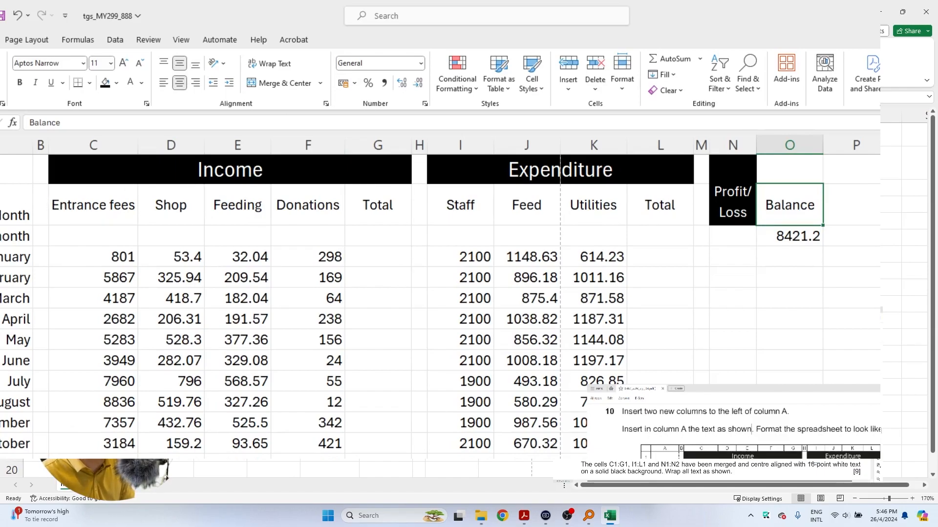
{"action": "scroll", "scroll_direction": "down", "scroll_amount": 3}
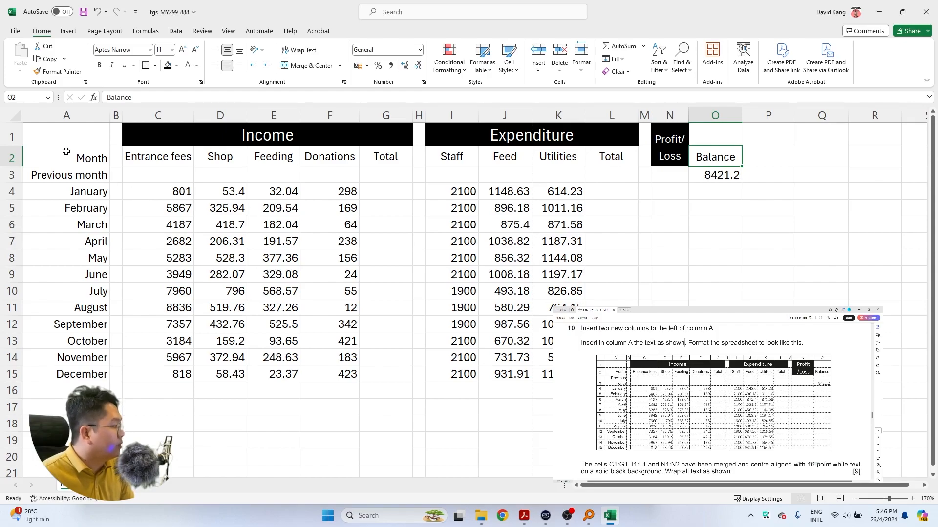
Enlarge the Profit/Loss heading in N1 to 16 pt and widen column N so it reads Profit /Loss on two lines
{"action": "left_click", "coordinate": [158, 156]}
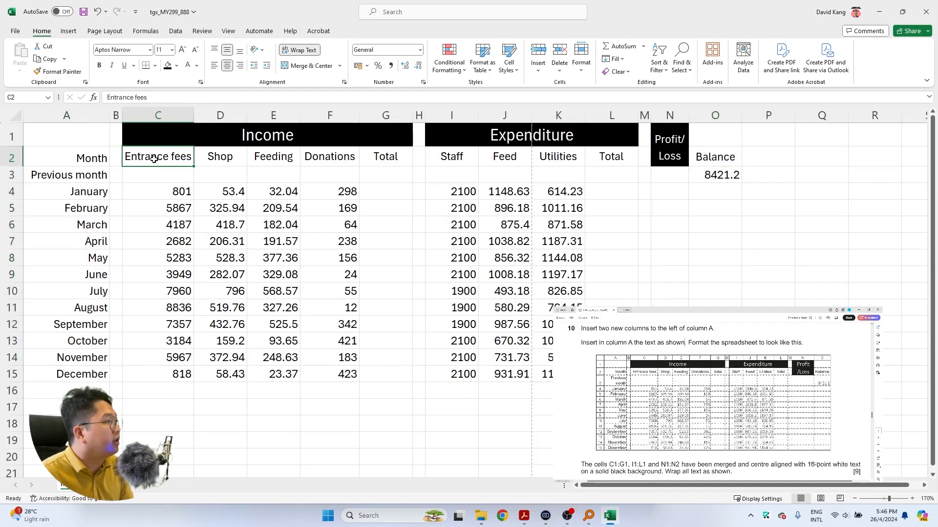
{"action": "mouse_move", "coordinate": [369, 164]}
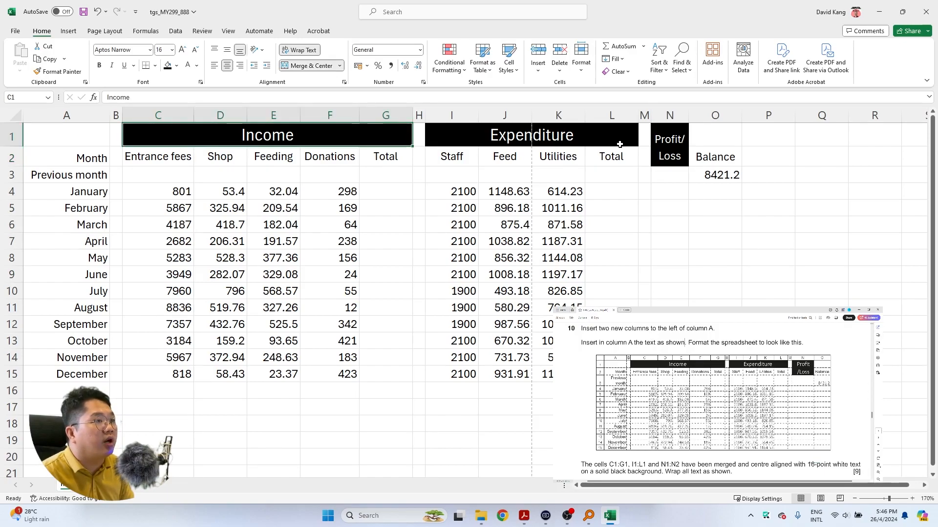
{"action": "left_click", "coordinate": [668, 147]}
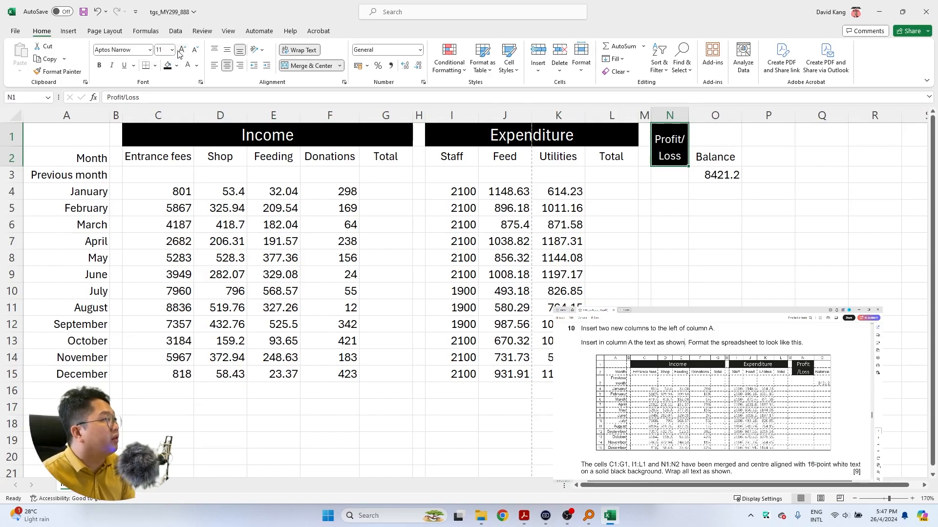
{"action": "mouse_move", "coordinate": [182, 49]}
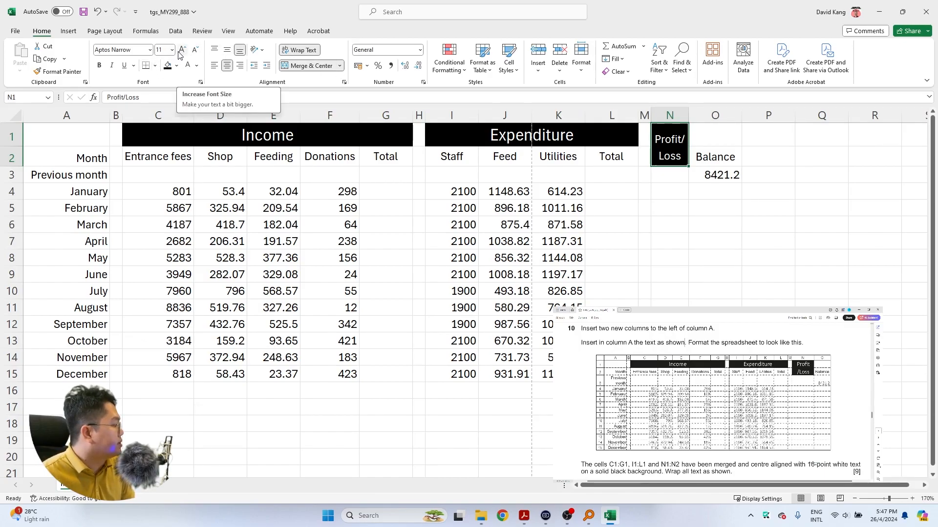
{"action": "left_click", "coordinate": [182, 49]}
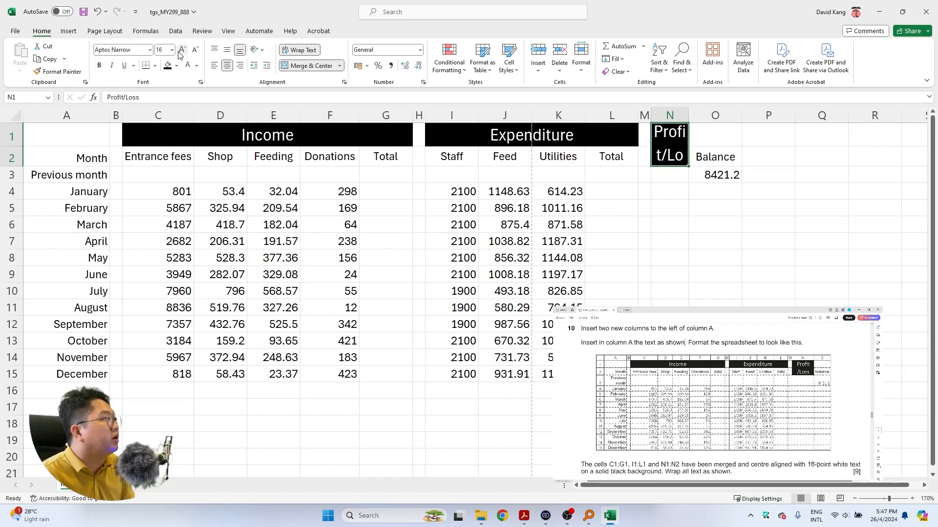
{"action": "mouse_move", "coordinate": [709, 136]}
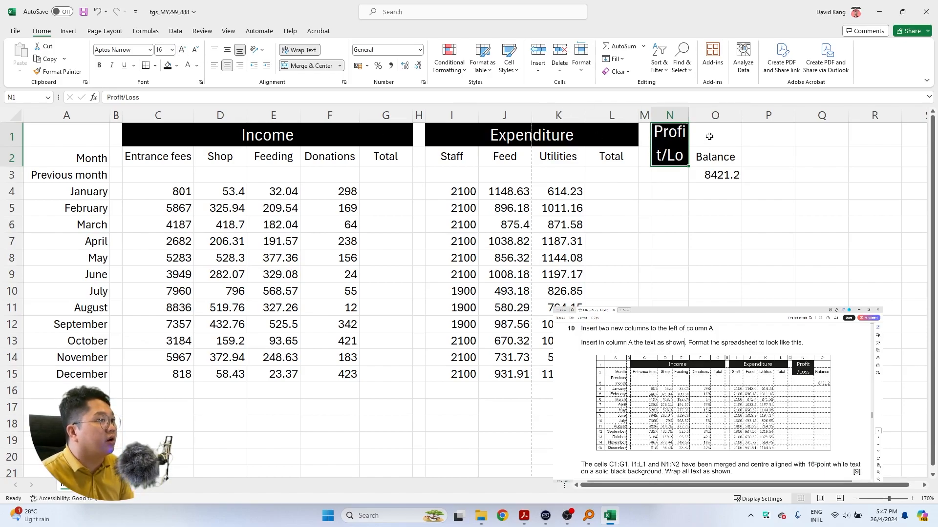
{"action": "left_click_drag", "start_coordinate": [689, 115], "coordinate": [698, 115]}
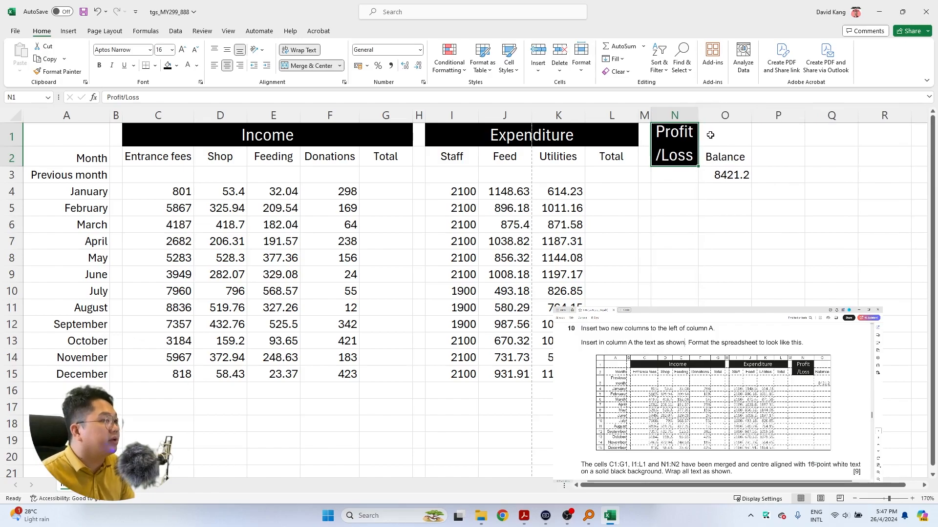
{"action": "mouse_move", "coordinate": [749, 154]}
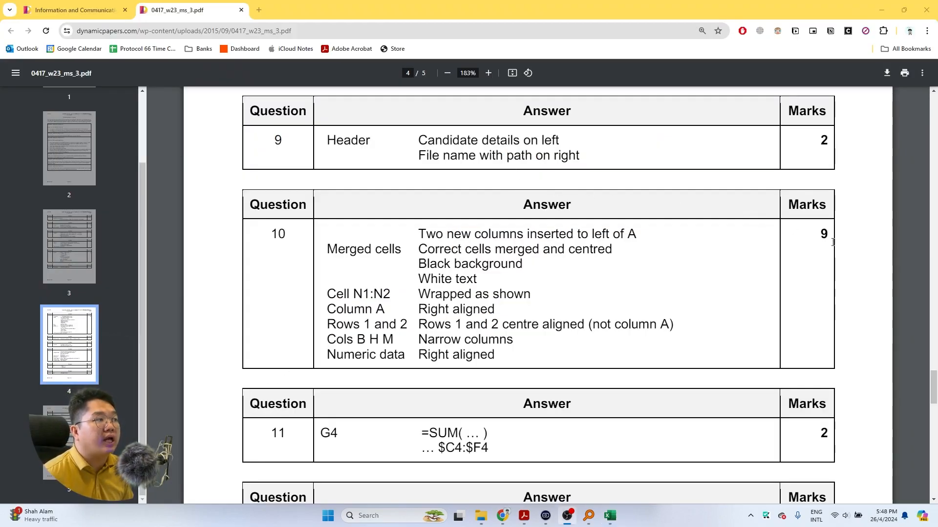
Read the question 10 mark scheme criteria in the Chrome PDF tab
{"action": "double_click", "coordinate": [433, 234]}
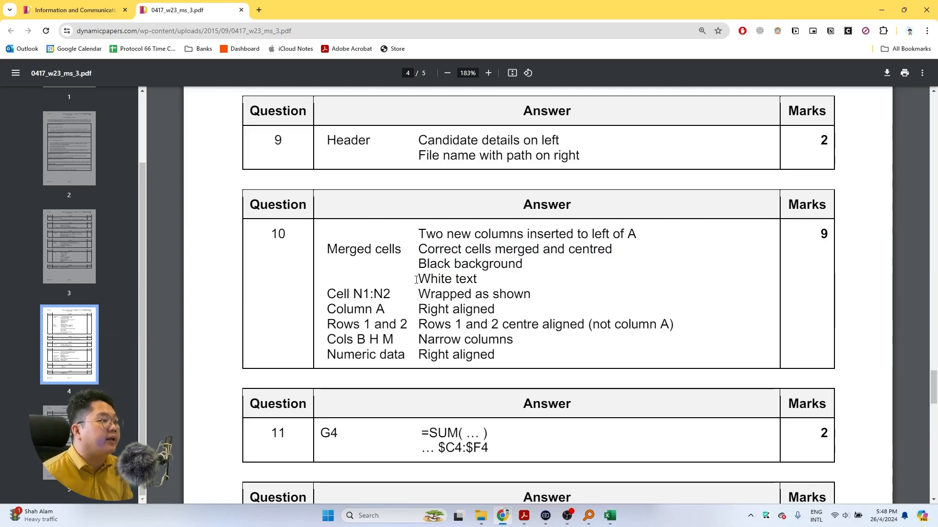
{"action": "double_click", "coordinate": [443, 279]}
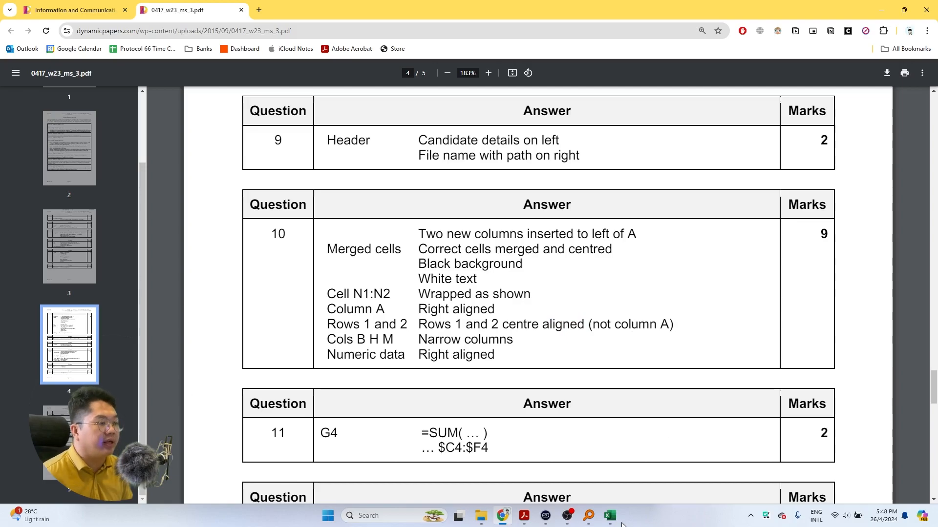
{"action": "left_click", "coordinate": [608, 516]}
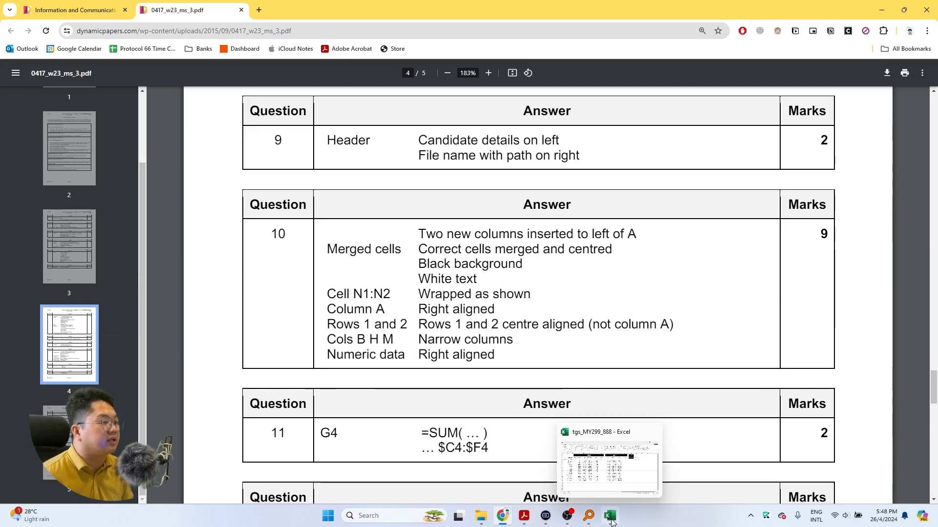
Select the monthly figures C4:L15 in the workbook, then bring up the exam question paper to compare
{"action": "left_click", "coordinate": [609, 516]}
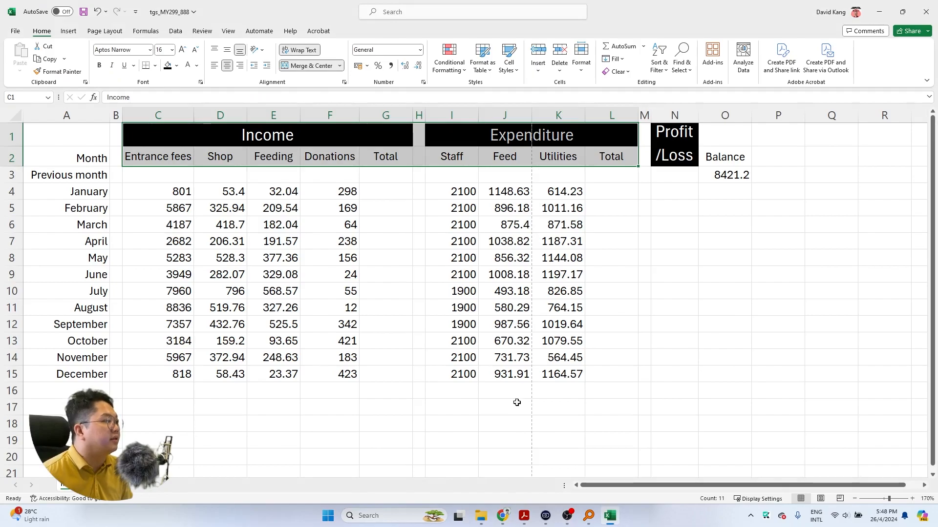
{"action": "left_click_drag", "start_coordinate": [219, 191], "coordinate": [347, 241]}
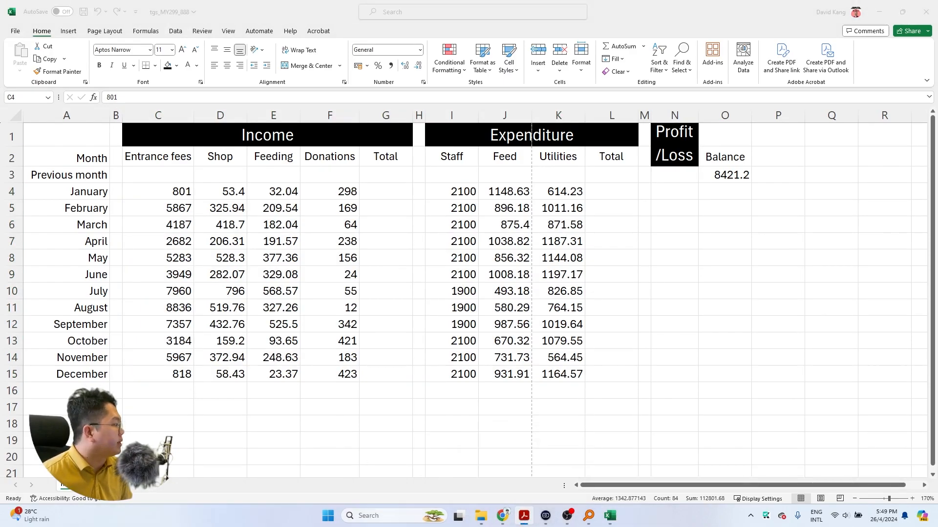
{"action": "left_click", "coordinate": [524, 516]}
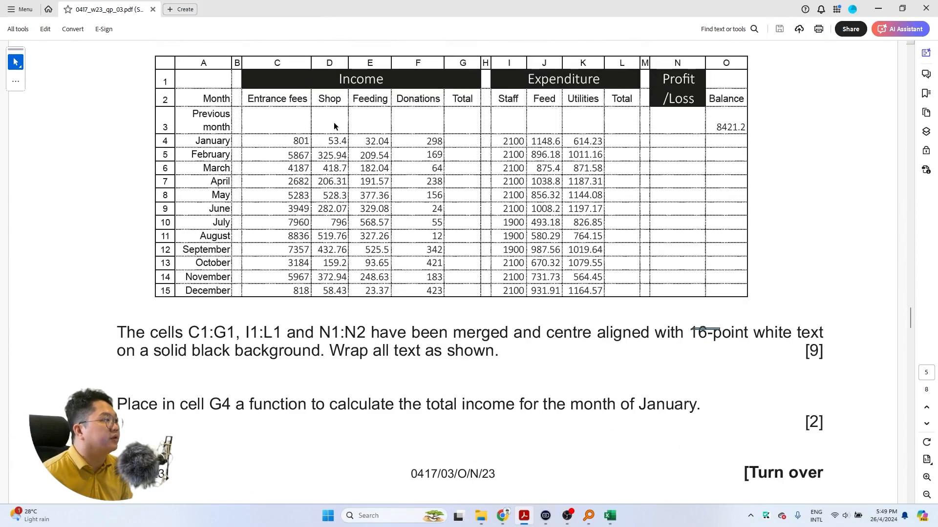
{"action": "mouse_move", "coordinate": [456, 141]}
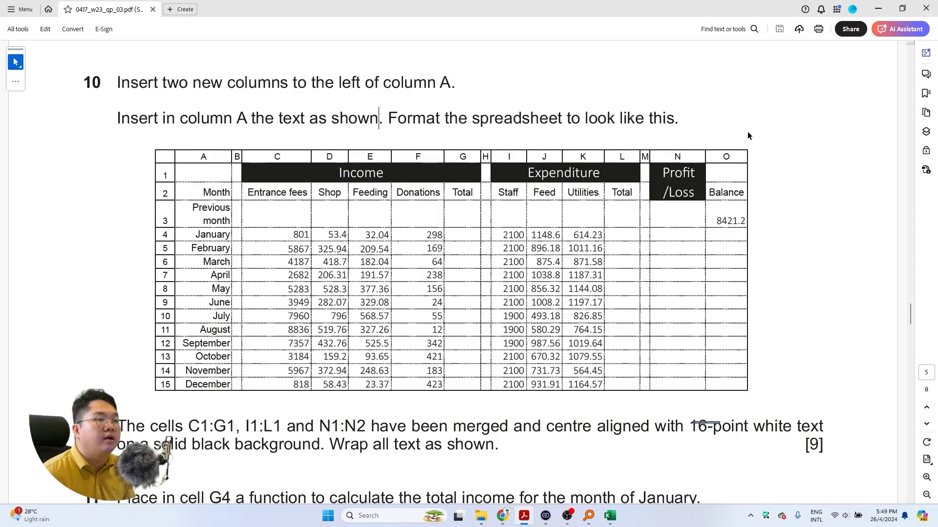
{"action": "mouse_move", "coordinate": [806, 135]}
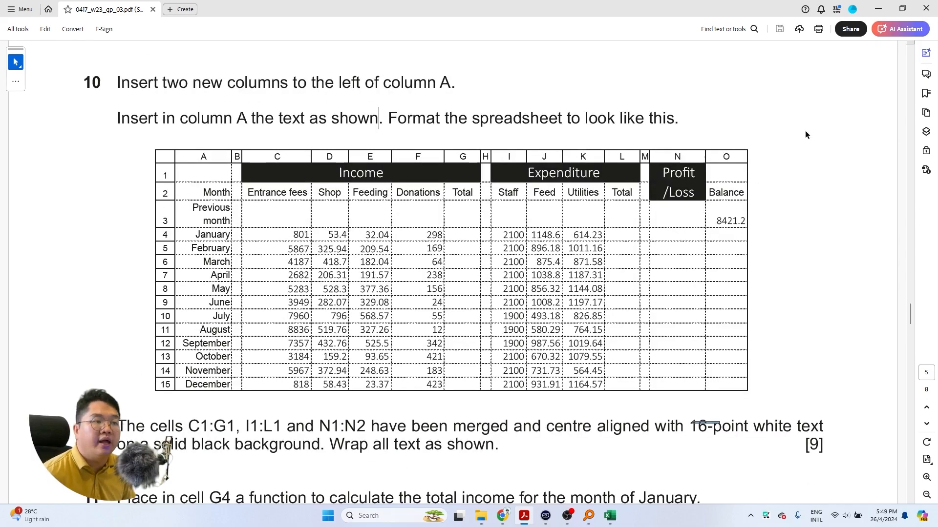